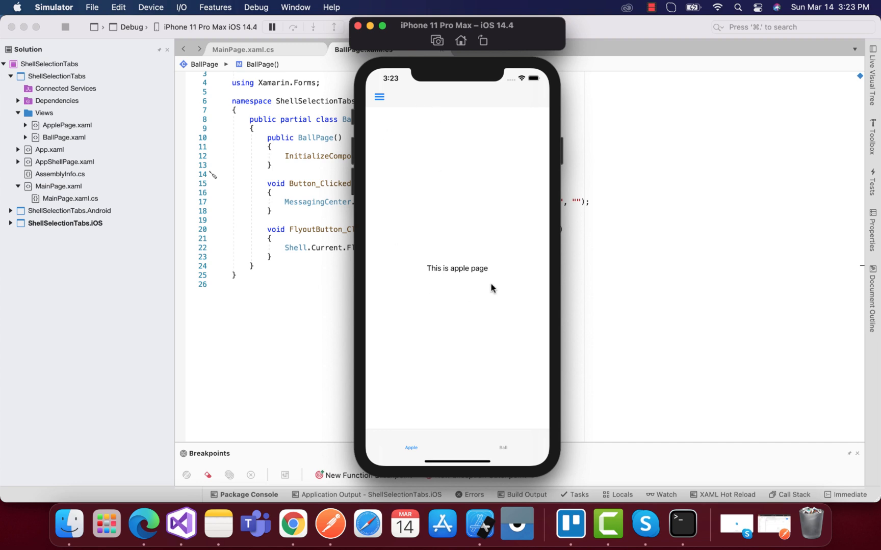
mouse_move(422, 143)
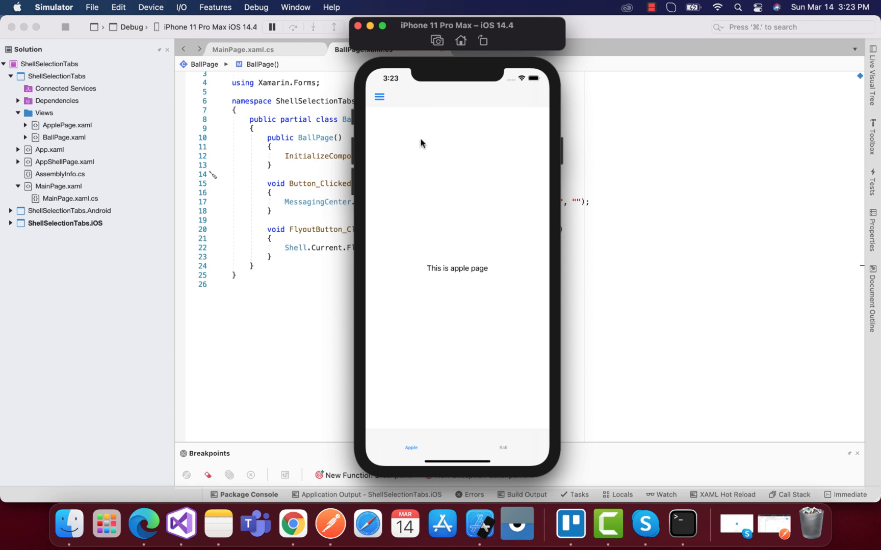
Step: Open the flyout from the simulator's Ball page twice, then open AppShellPage.xaml in Visual Studio
left_click(380, 97)
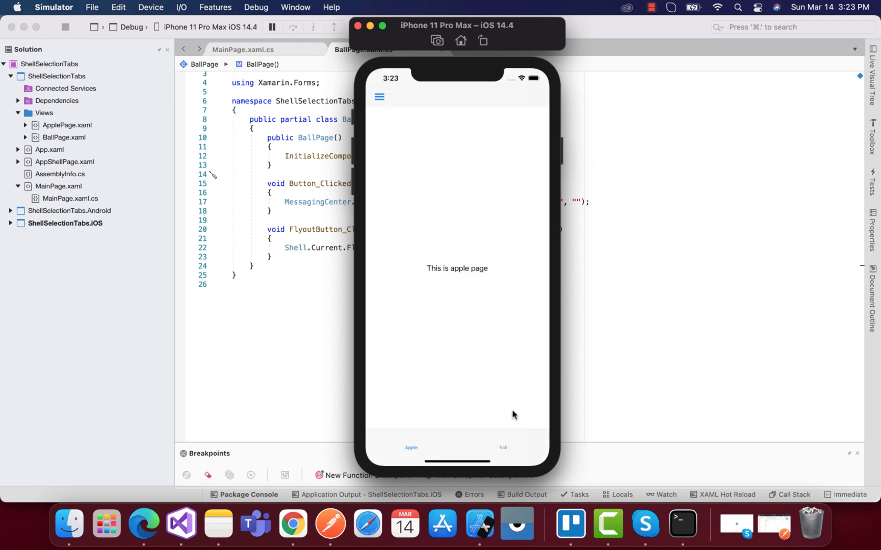
left_click(502, 447)
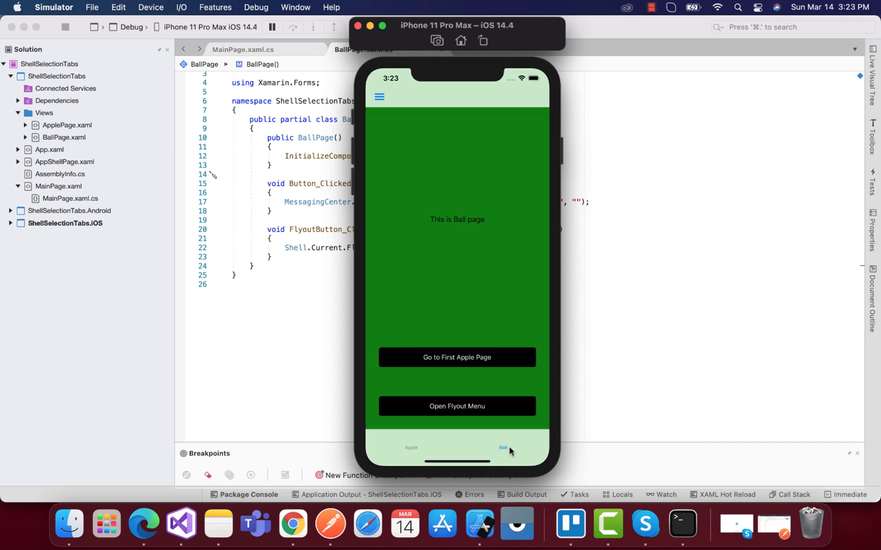
mouse_move(500, 377)
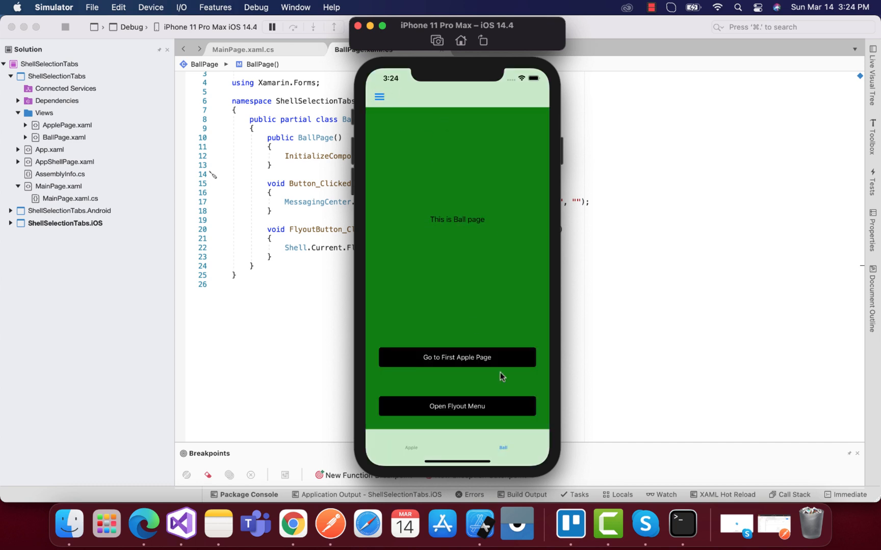
mouse_move(464, 412)
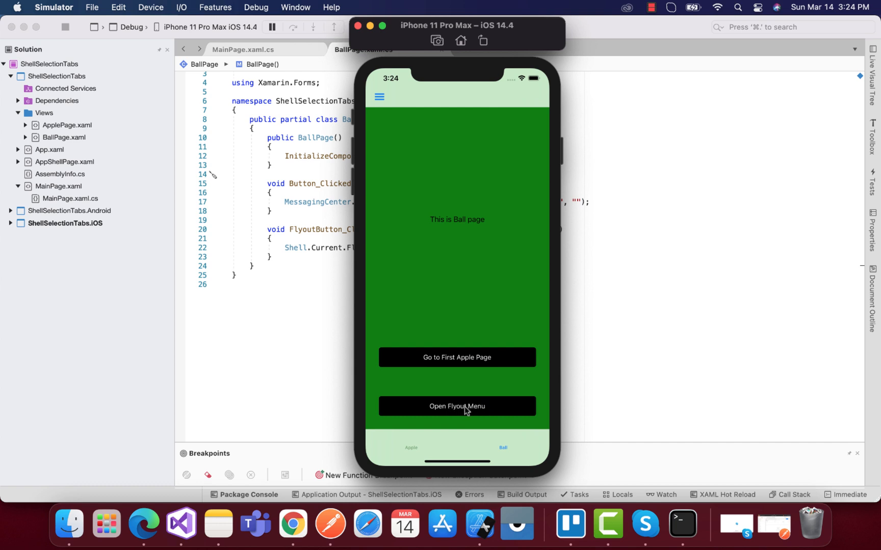
left_click(457, 407)
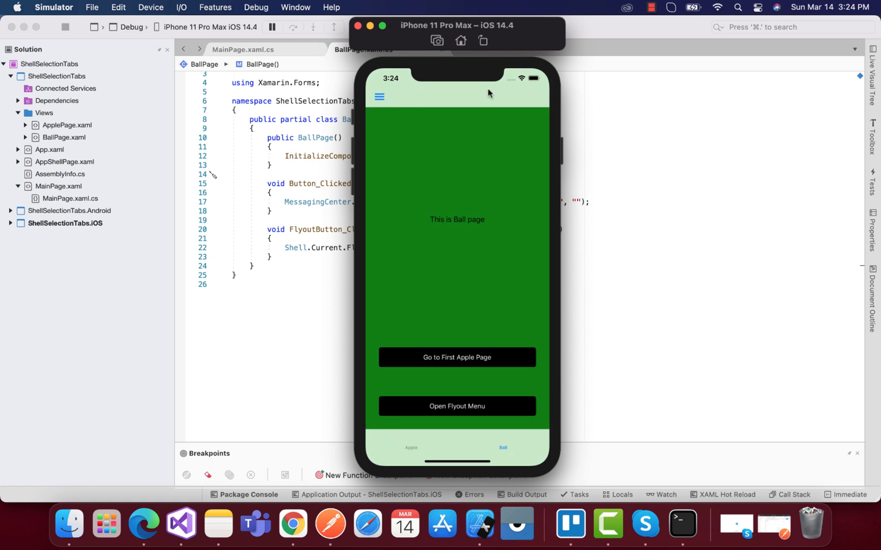
mouse_move(474, 117)
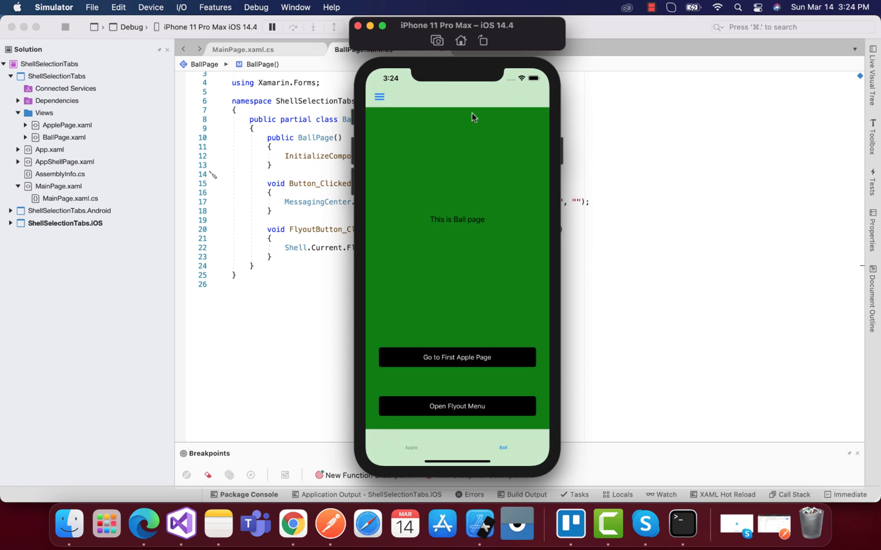
mouse_move(499, 79)
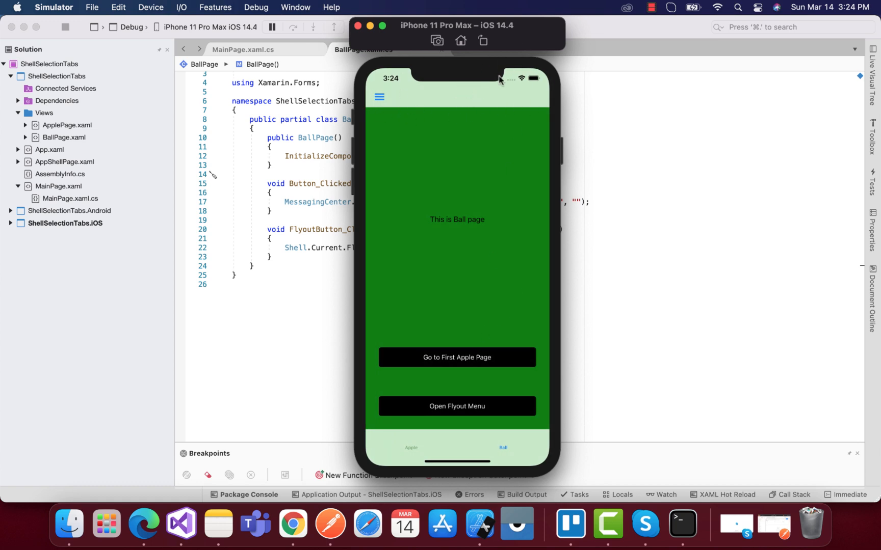
mouse_move(407, 415)
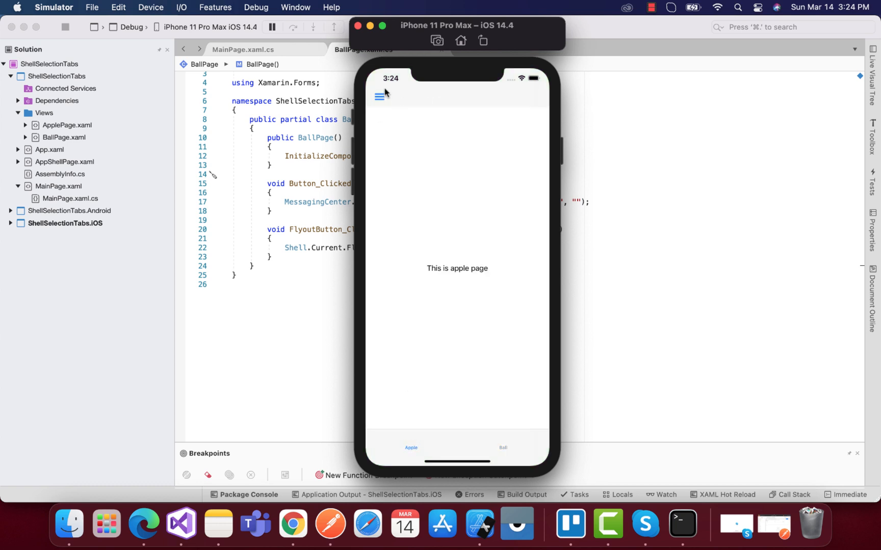
mouse_move(373, 99)
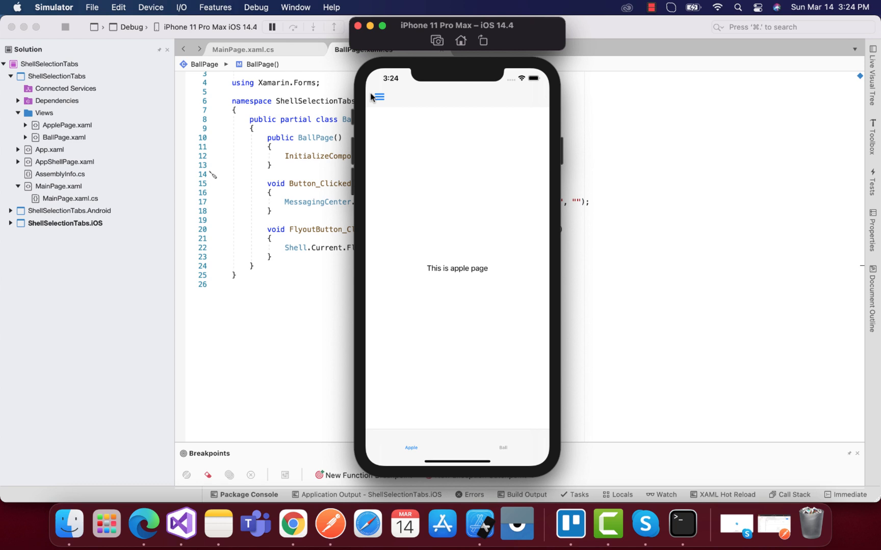
mouse_move(486, 89)
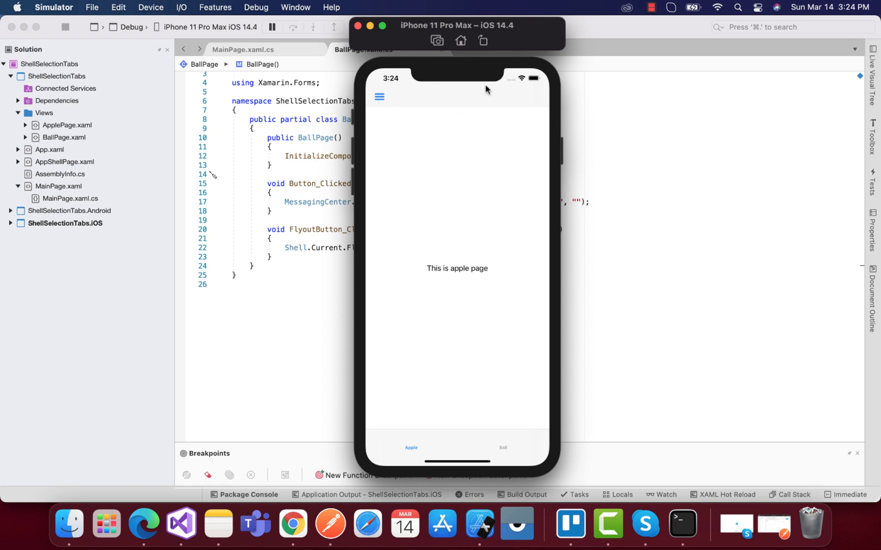
mouse_move(392, 100)
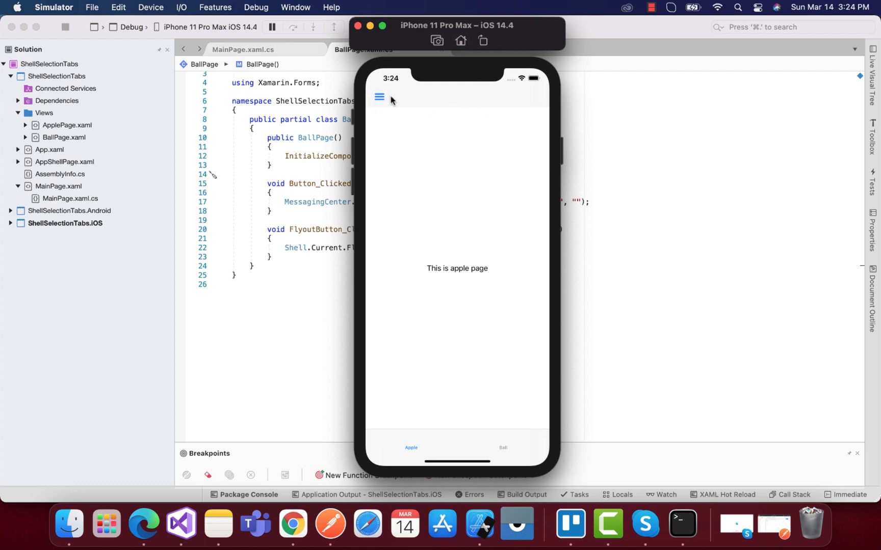
left_click(380, 98)
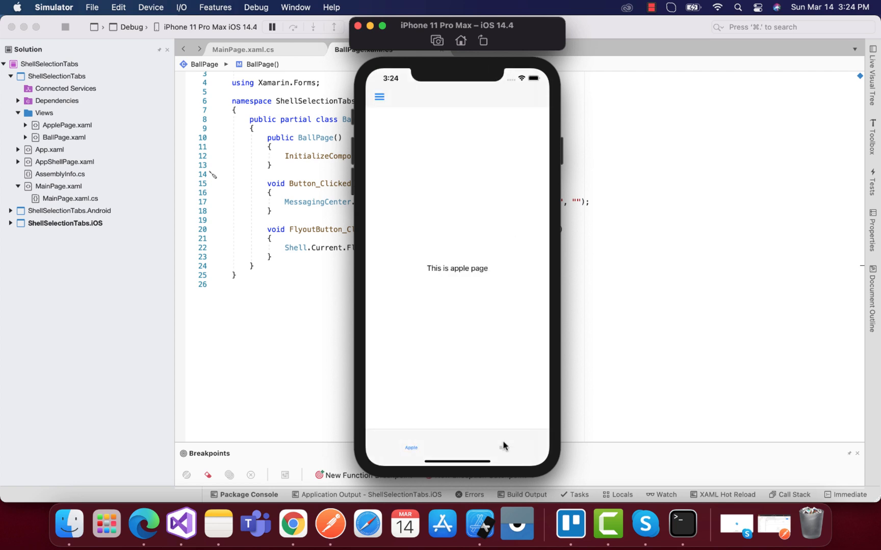
left_click(502, 448)
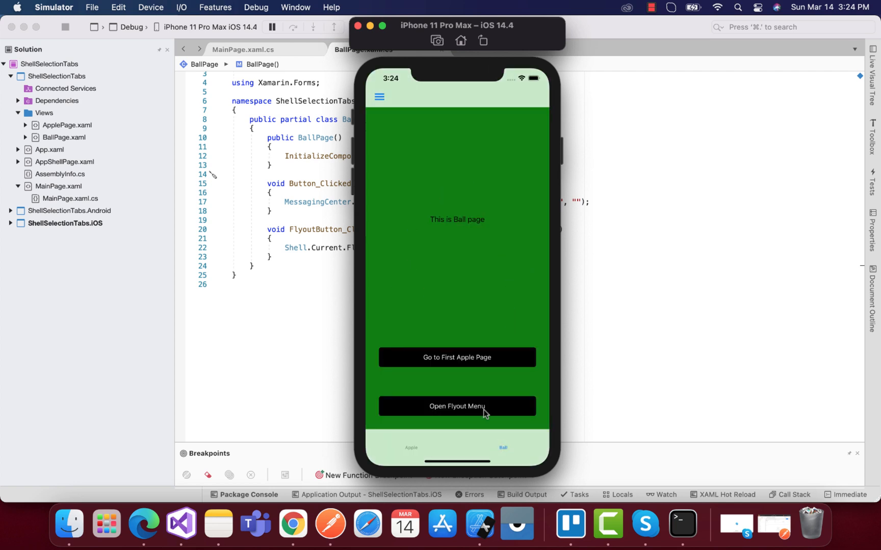
mouse_move(497, 248)
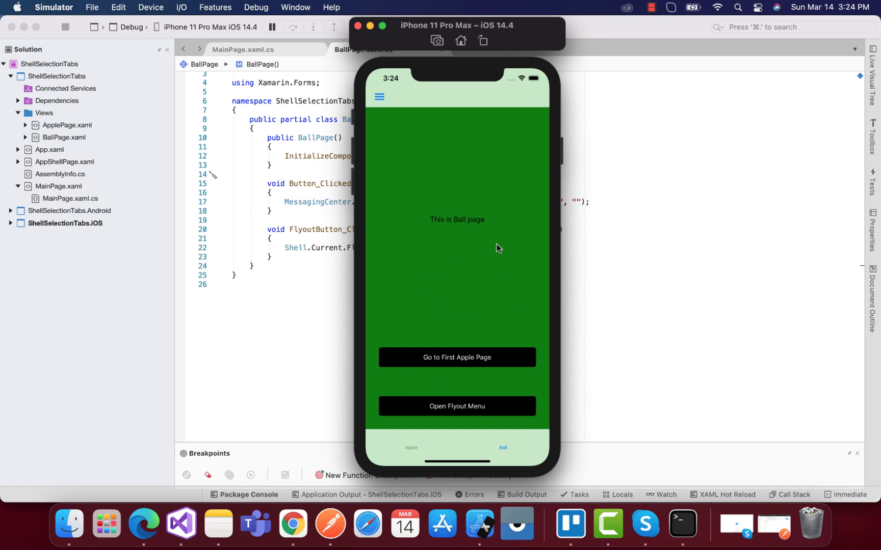
mouse_move(538, 204)
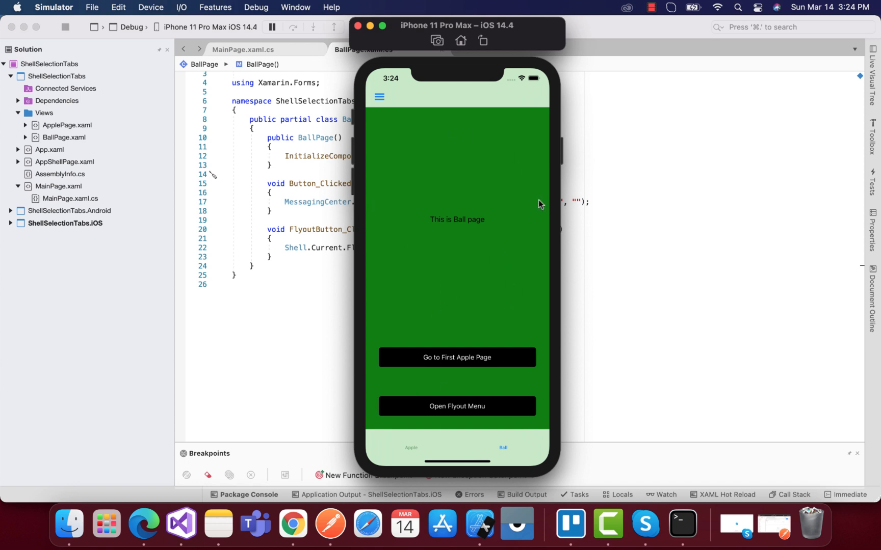
mouse_move(472, 116)
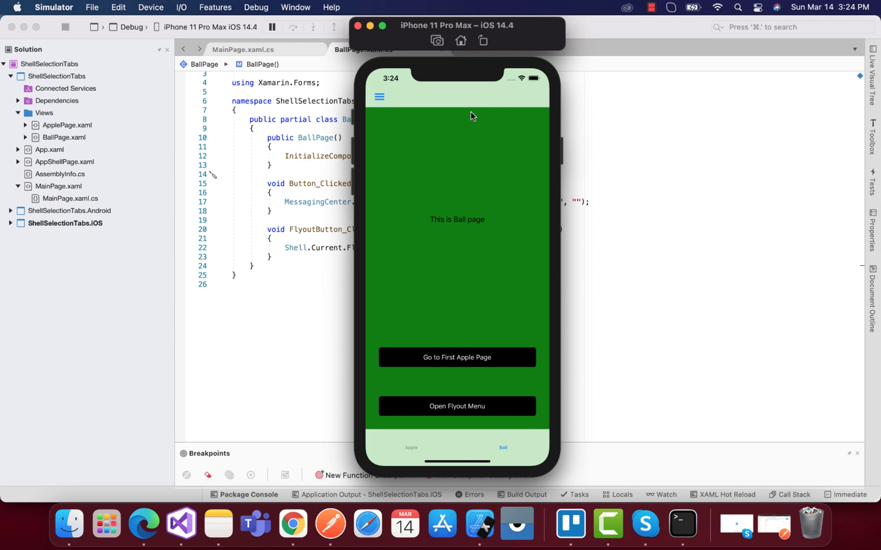
mouse_move(493, 444)
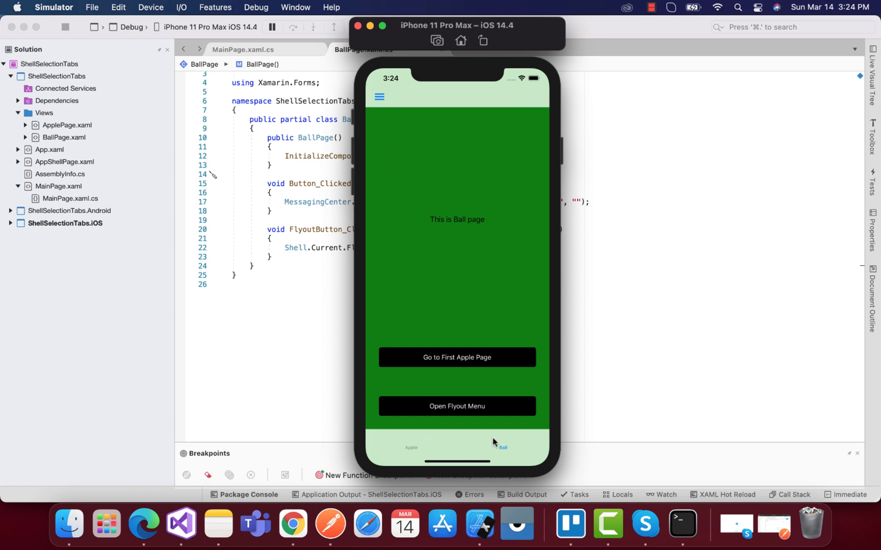
mouse_move(407, 444)
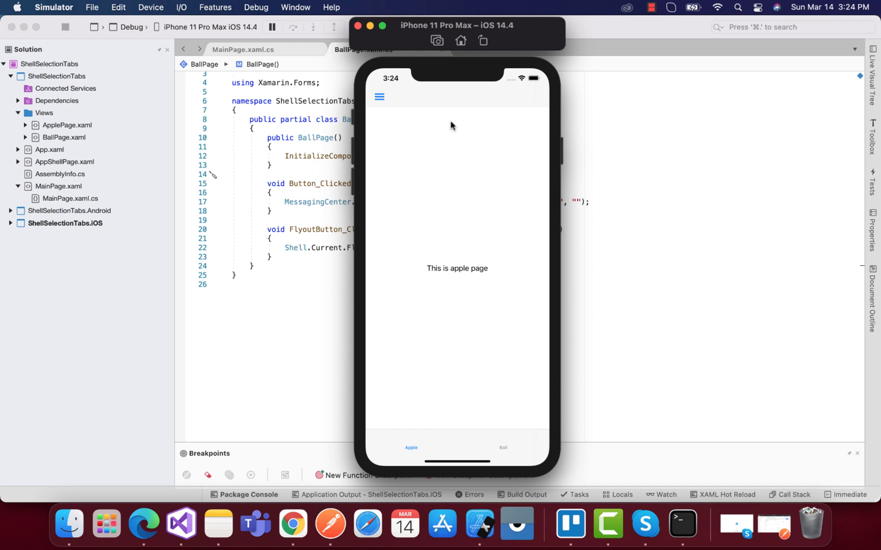
mouse_move(416, 220)
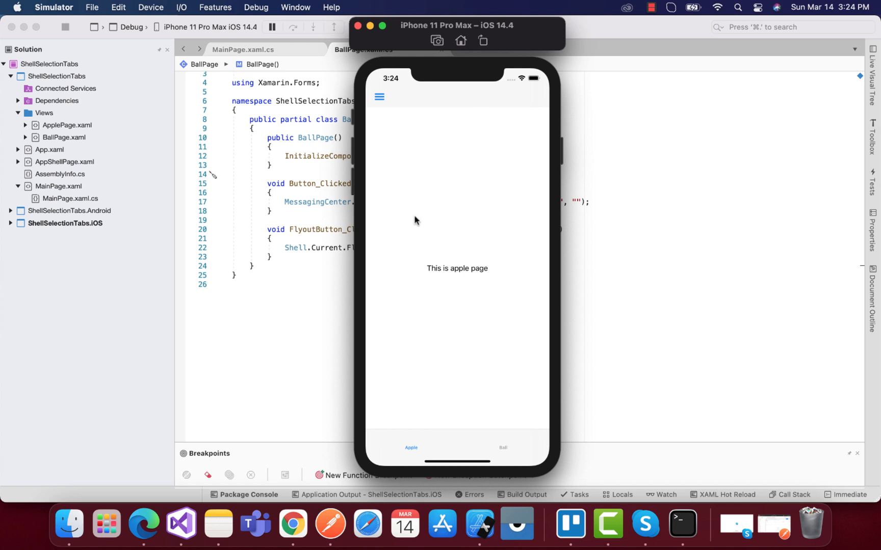
mouse_move(437, 167)
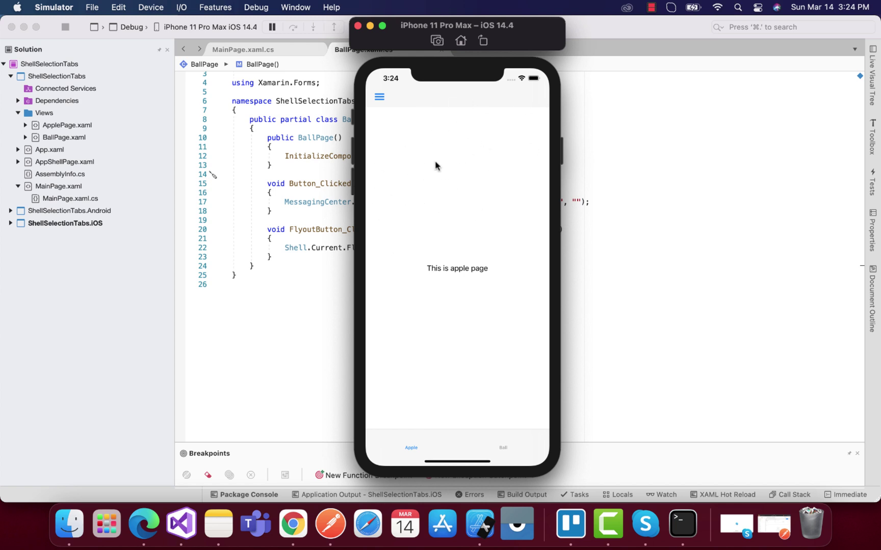
left_click(64, 162)
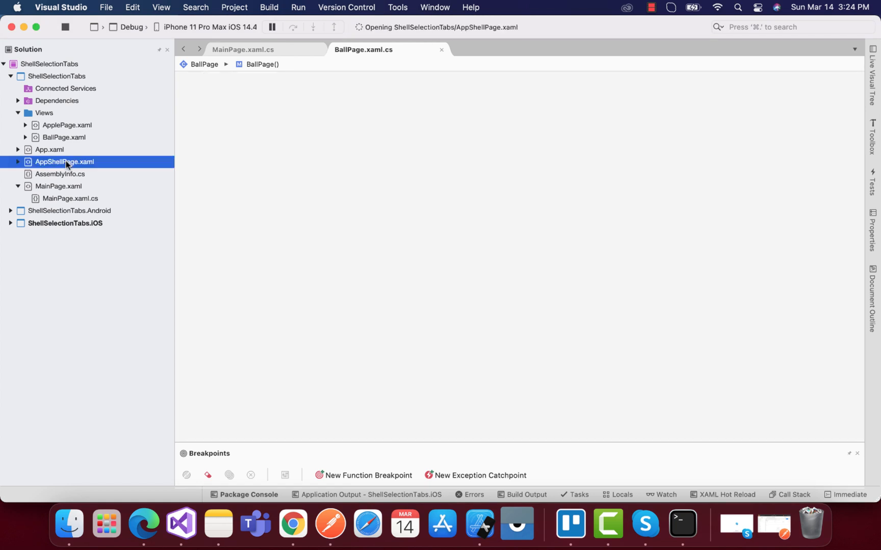
double_click(64, 162)
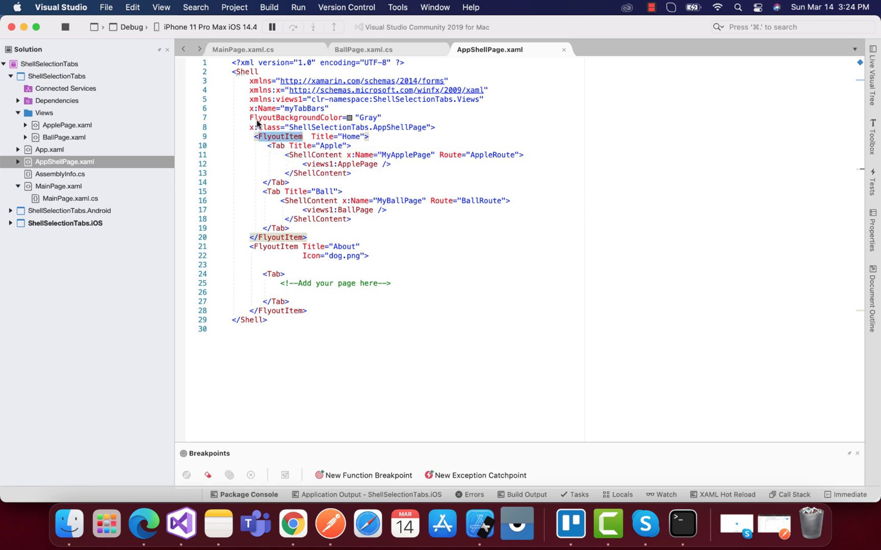
mouse_move(276, 145)
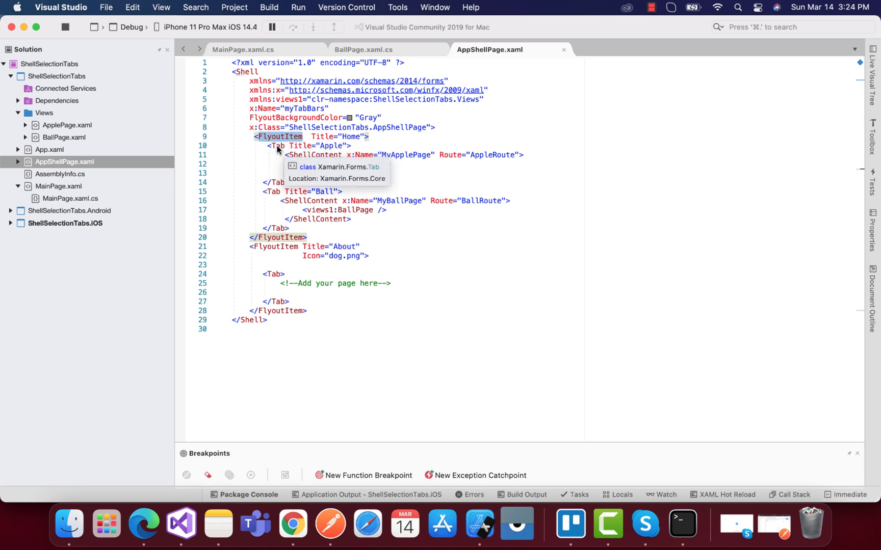
mouse_move(270, 136)
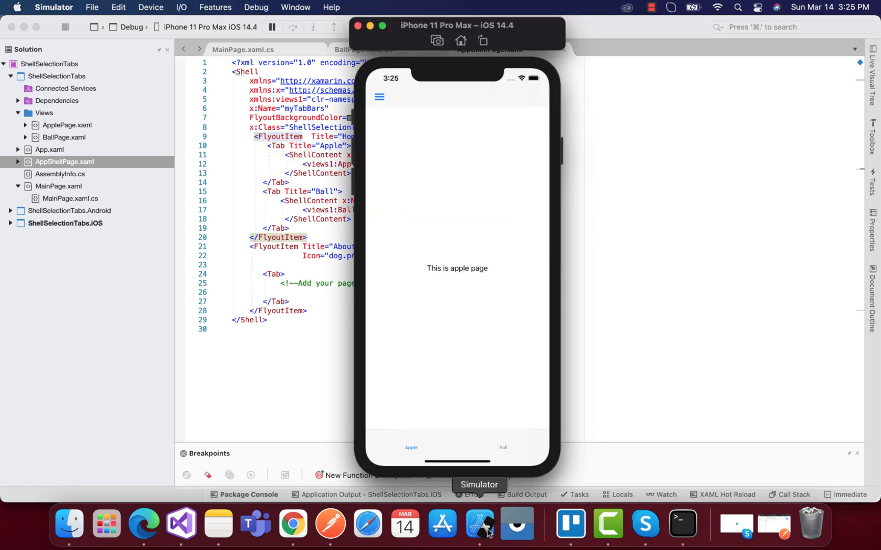
Step: Bring the iOS Simulator, still on the Apple page, into focus
left_click(379, 97)
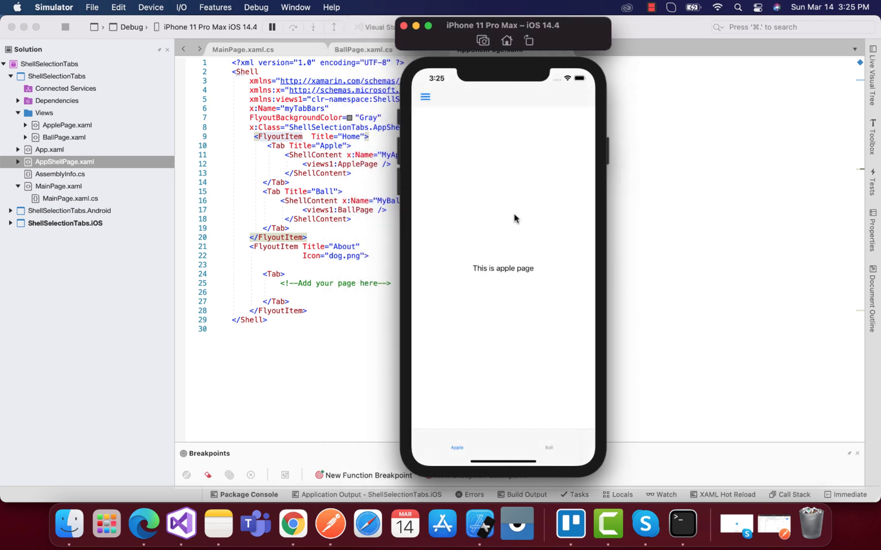
mouse_move(275, 156)
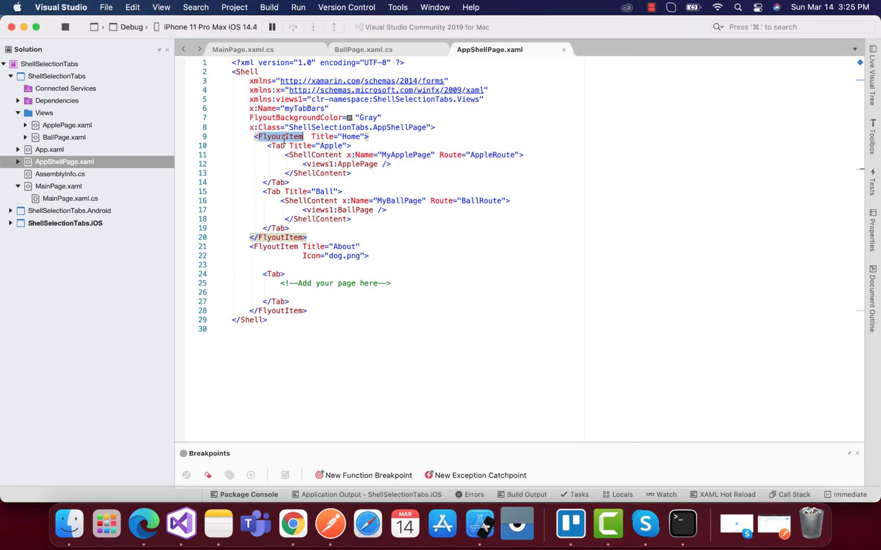
Step: Select the About FlyoutItem tag in AppShellPage.xaml
left_click(274, 274)
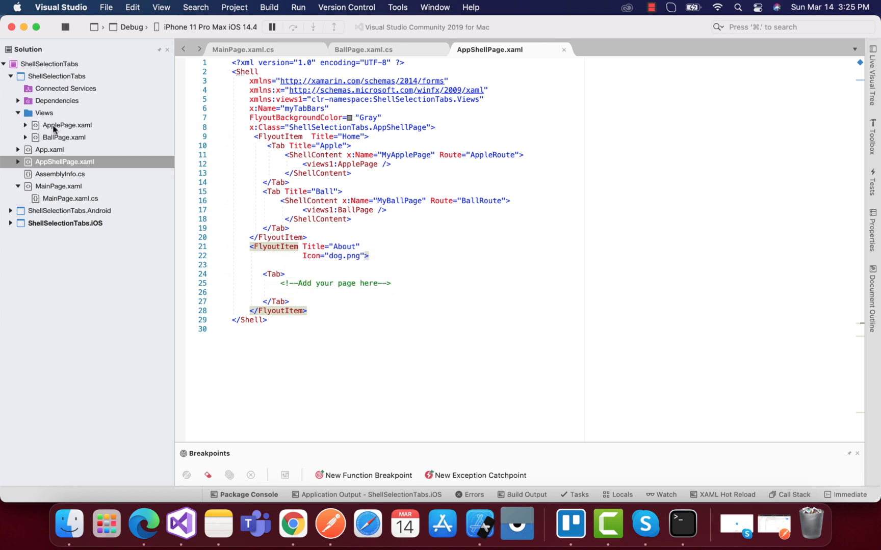
mouse_move(48, 114)
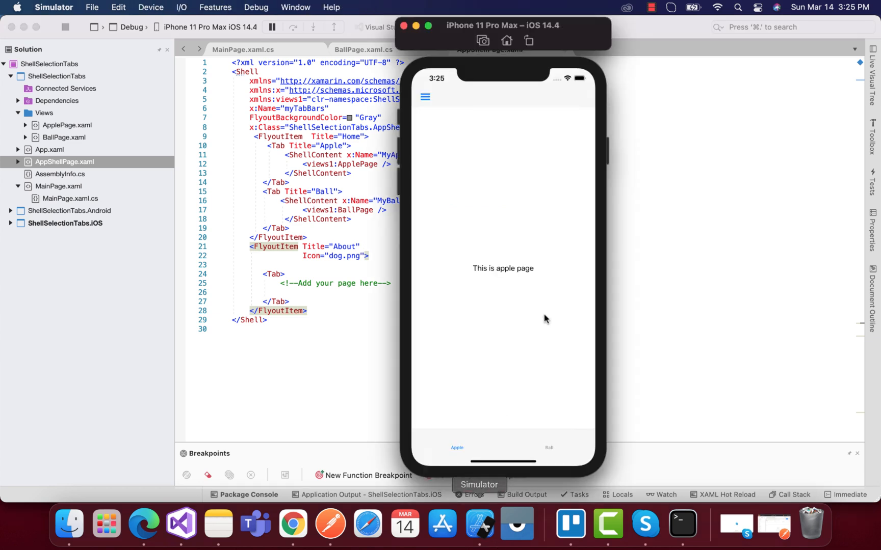
Step: Tap the Ball tab to show the green Ball page with its two buttons
left_click(549, 447)
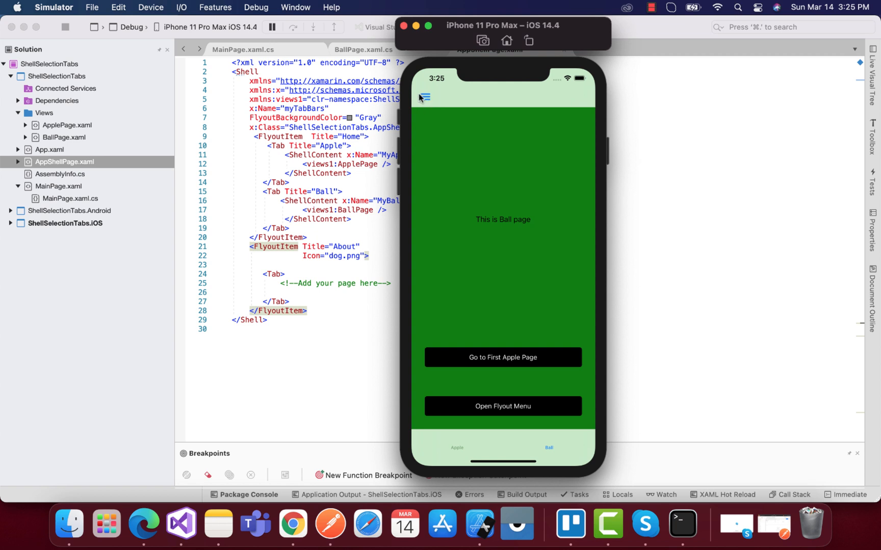
mouse_move(569, 423)
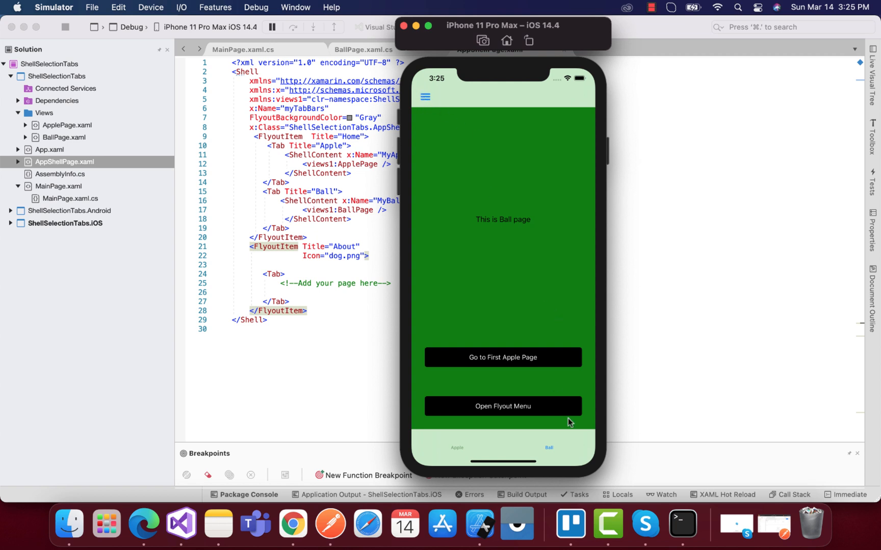
mouse_move(508, 283)
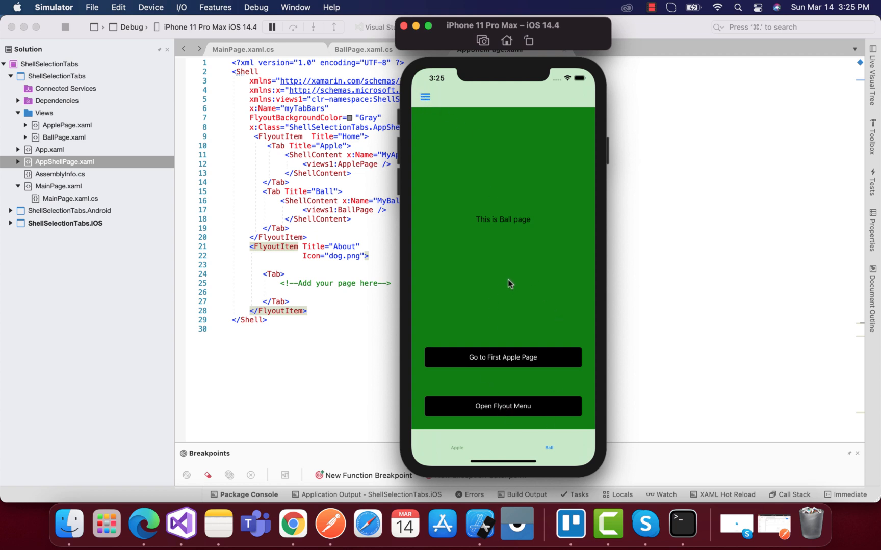
mouse_move(549, 354)
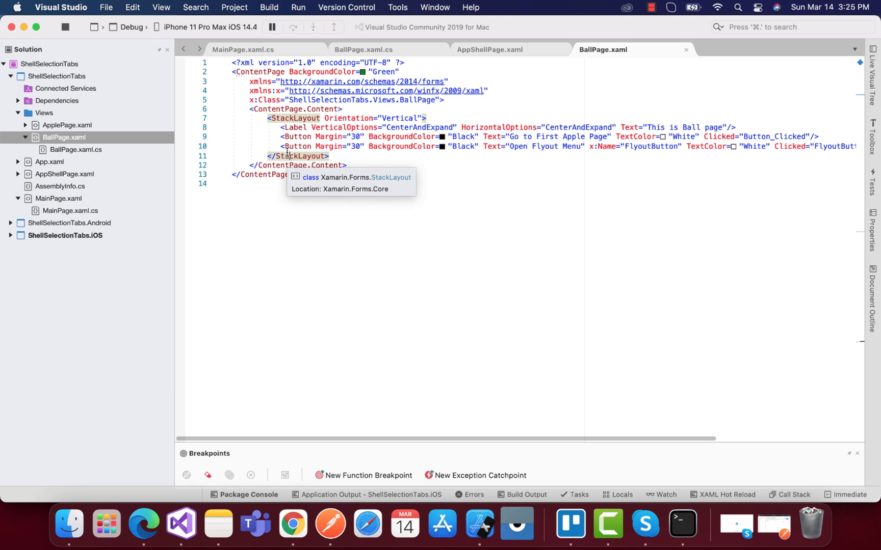
Step: Highlight FlyoutButton in BallPage.xaml and the FlyoutIsPresented = true line in BallPage.xaml.cs
scroll("right", 3)
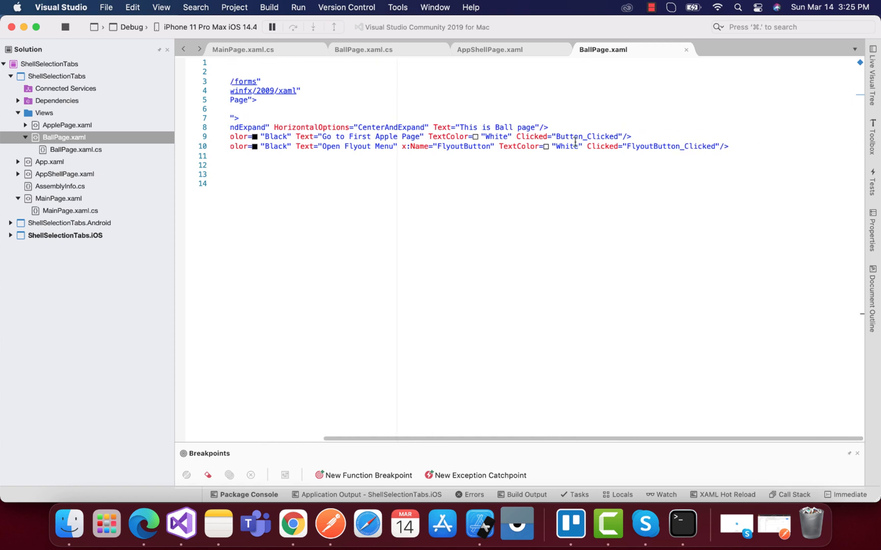
scroll("left", 3)
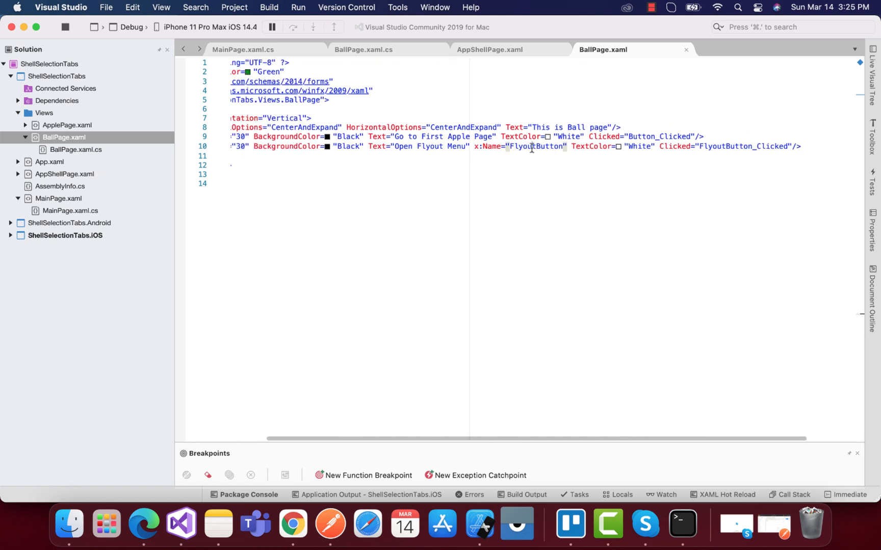
double_click(535, 146)
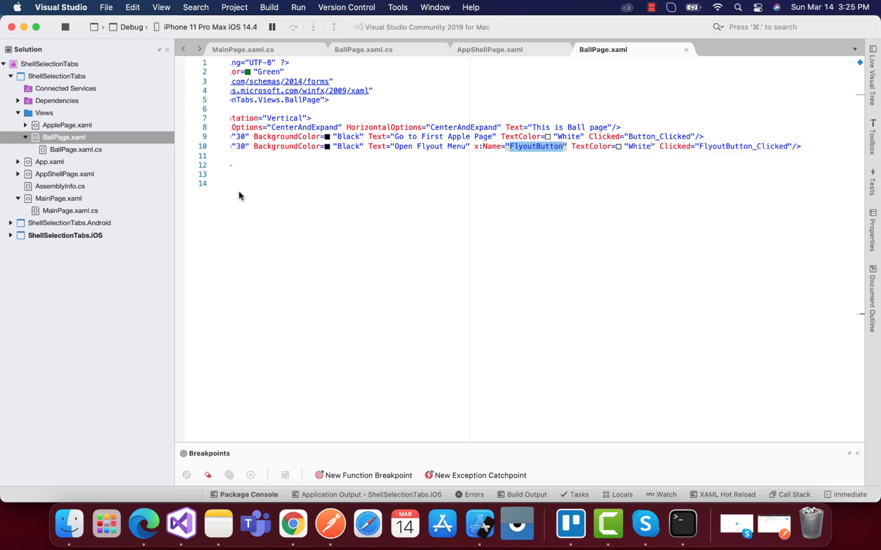
left_click(364, 49)
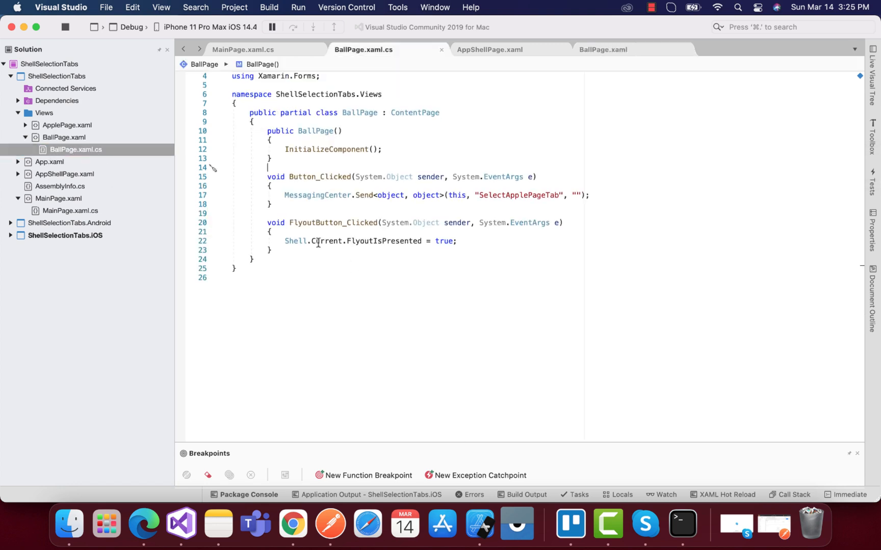
triple_click(370, 241)
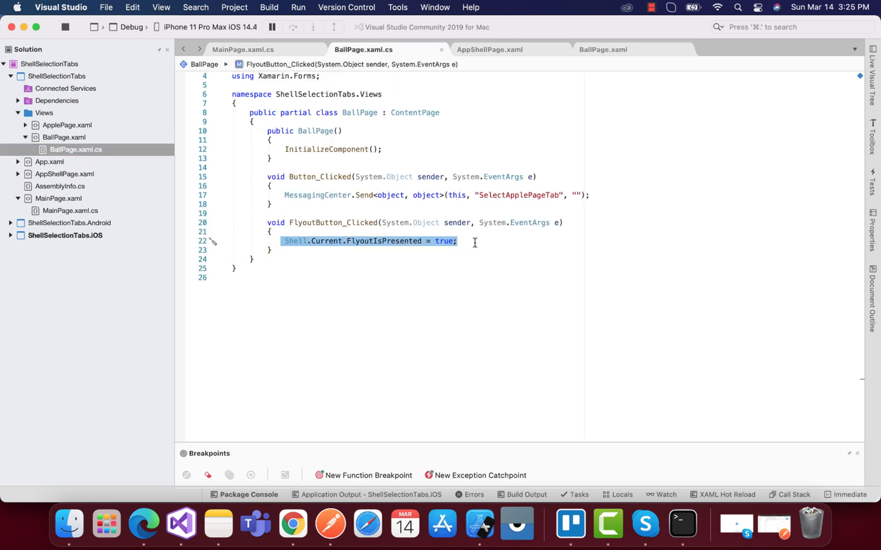
left_click(479, 524)
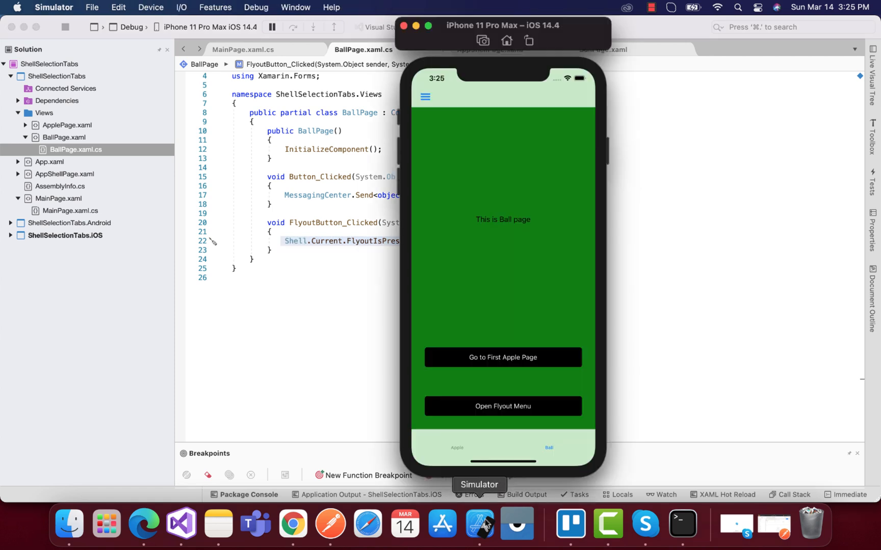
Step: Focus the simulator and tap the Apple tab to leave the Ball page
left_click(502, 406)
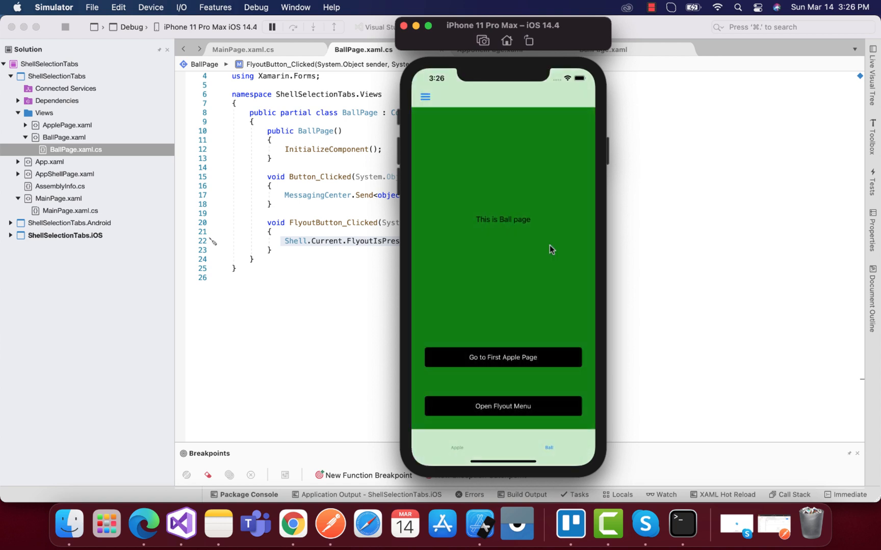
mouse_move(555, 185)
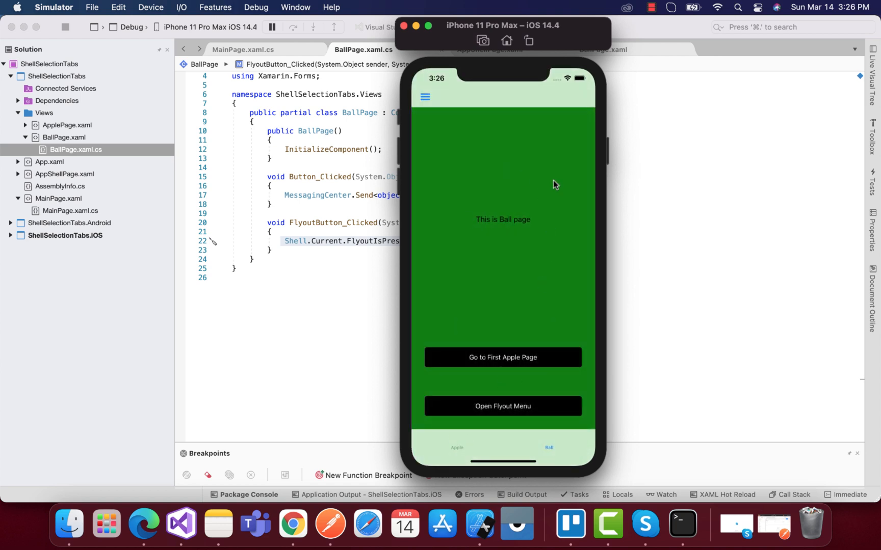
mouse_move(516, 165)
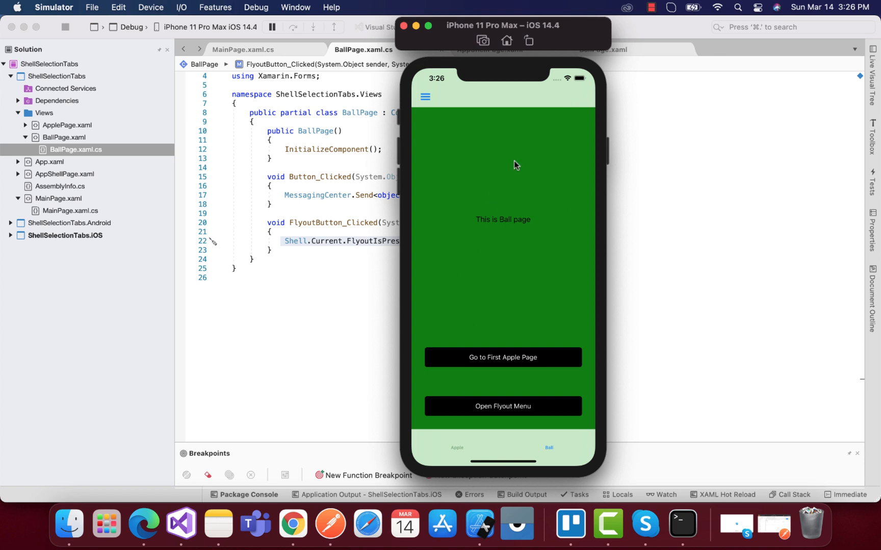
mouse_move(463, 437)
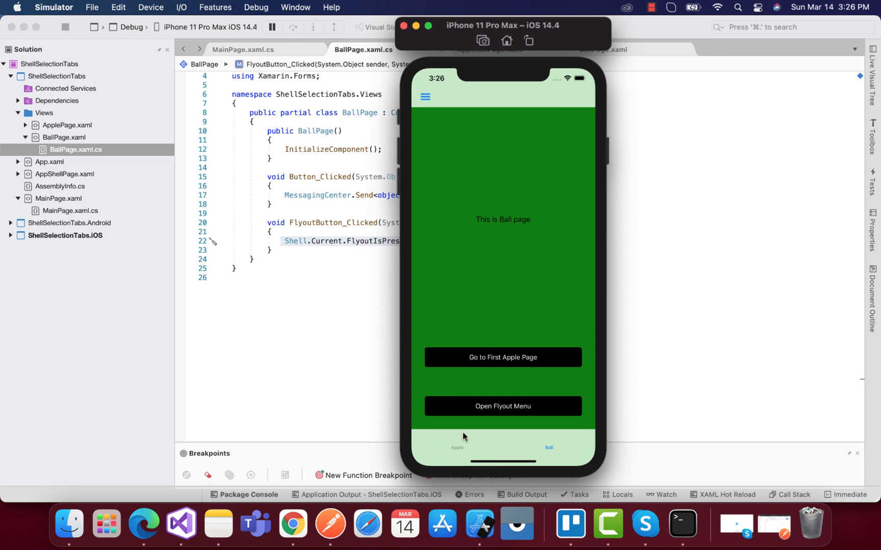
left_click(502, 357)
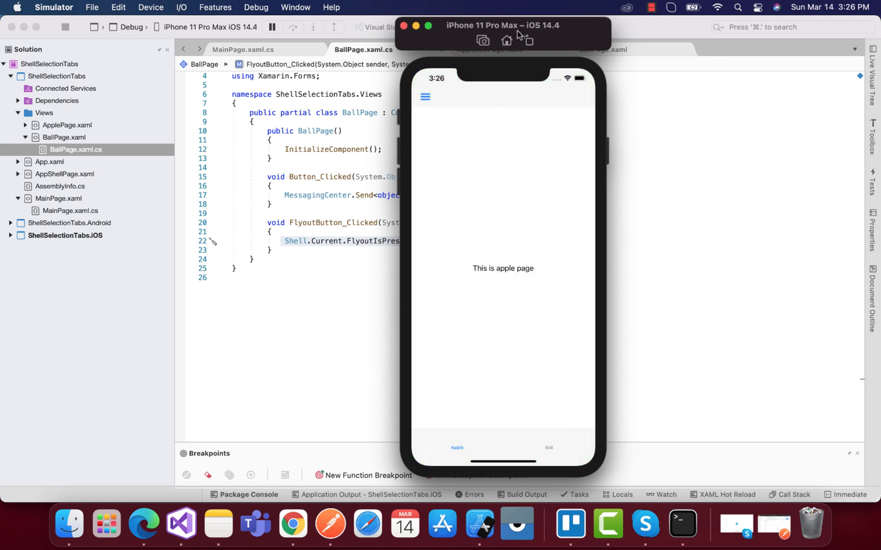
mouse_move(519, 65)
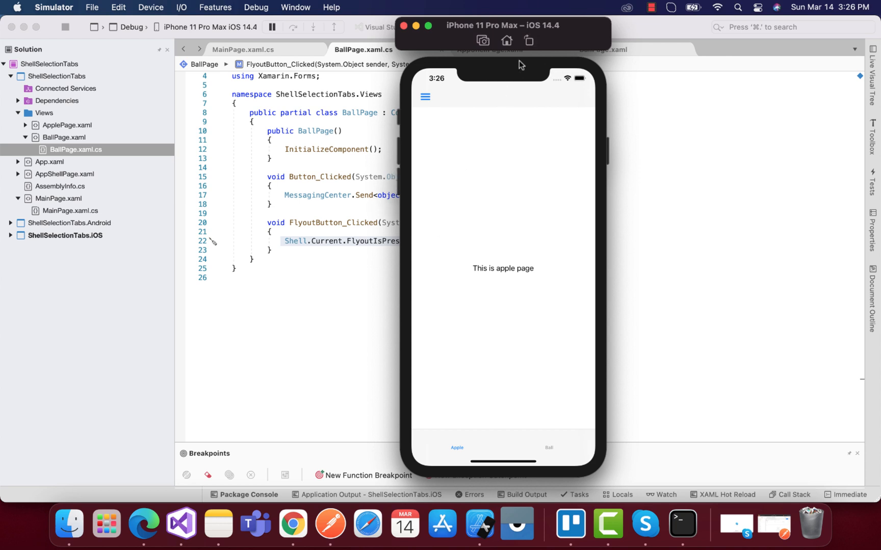